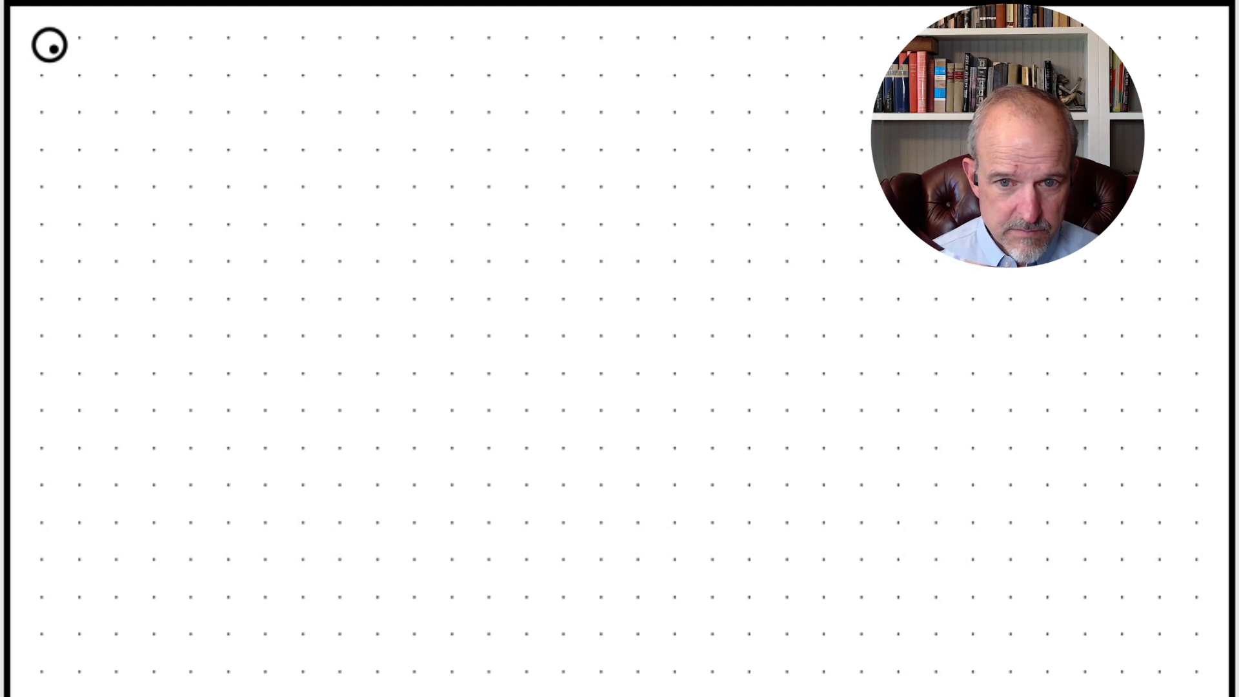
Handwrite 'Took a job' and 'Insurance Sales.' near the top left of the board.
drag(190, 179, 214, 146)
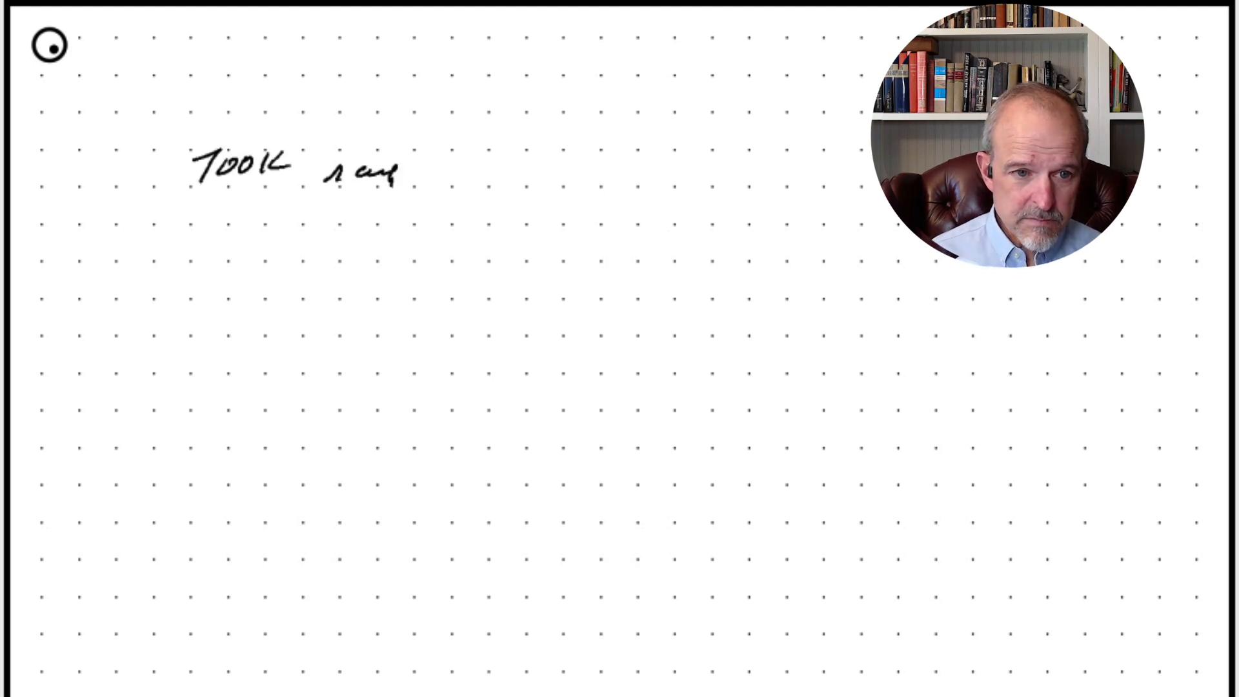
text(Insurance Sales.)
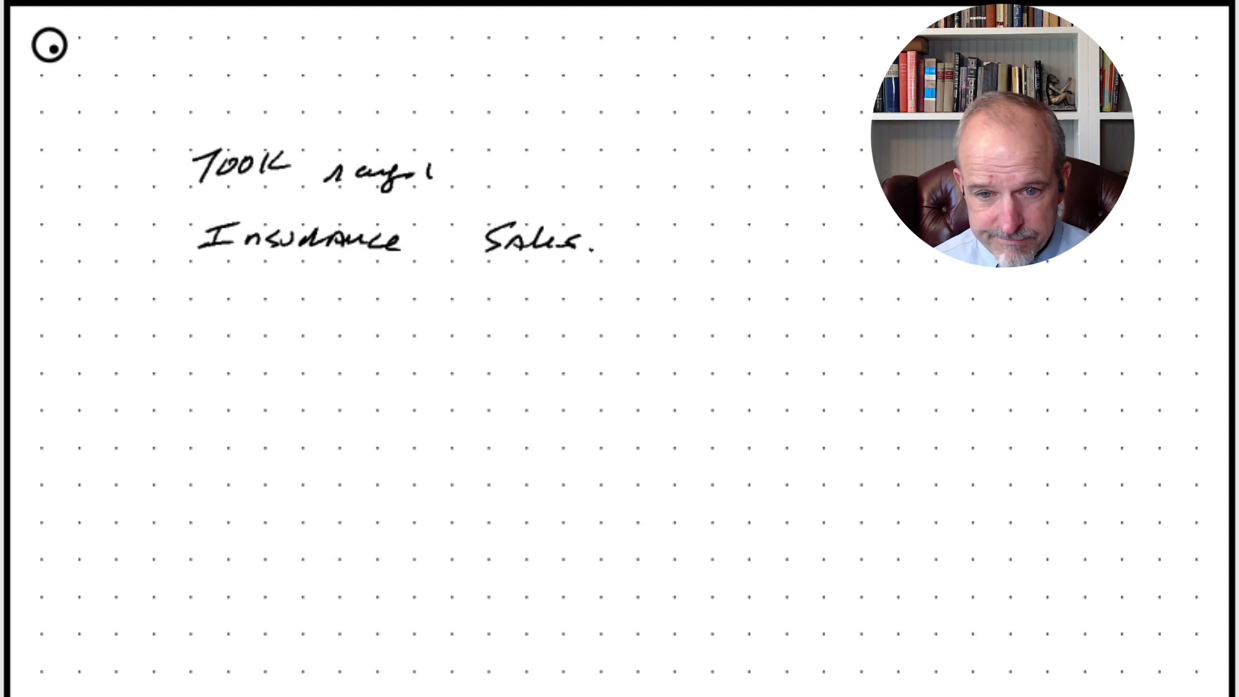
Write 'W.2, 1.5 years, Jan 2022' and 'Marketing 50K diff company' with 75K.
text(W.Z. 1.5 years Jan 2022)
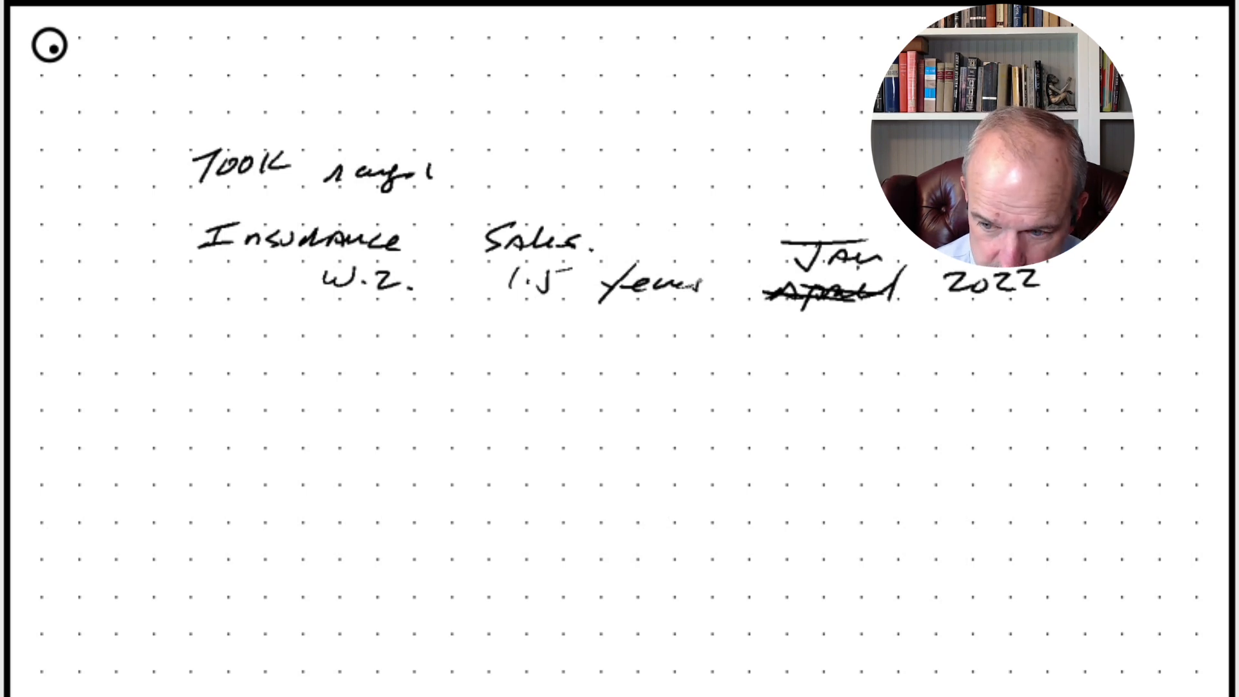
click(215, 359)
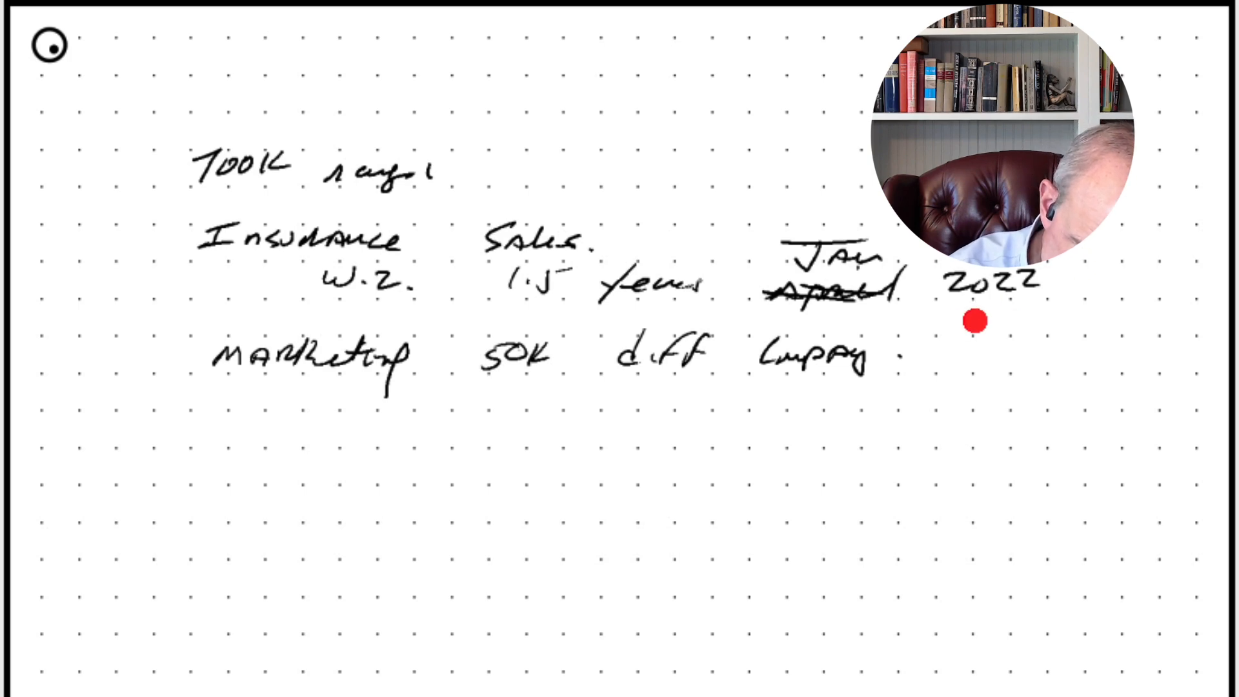
text(75K)
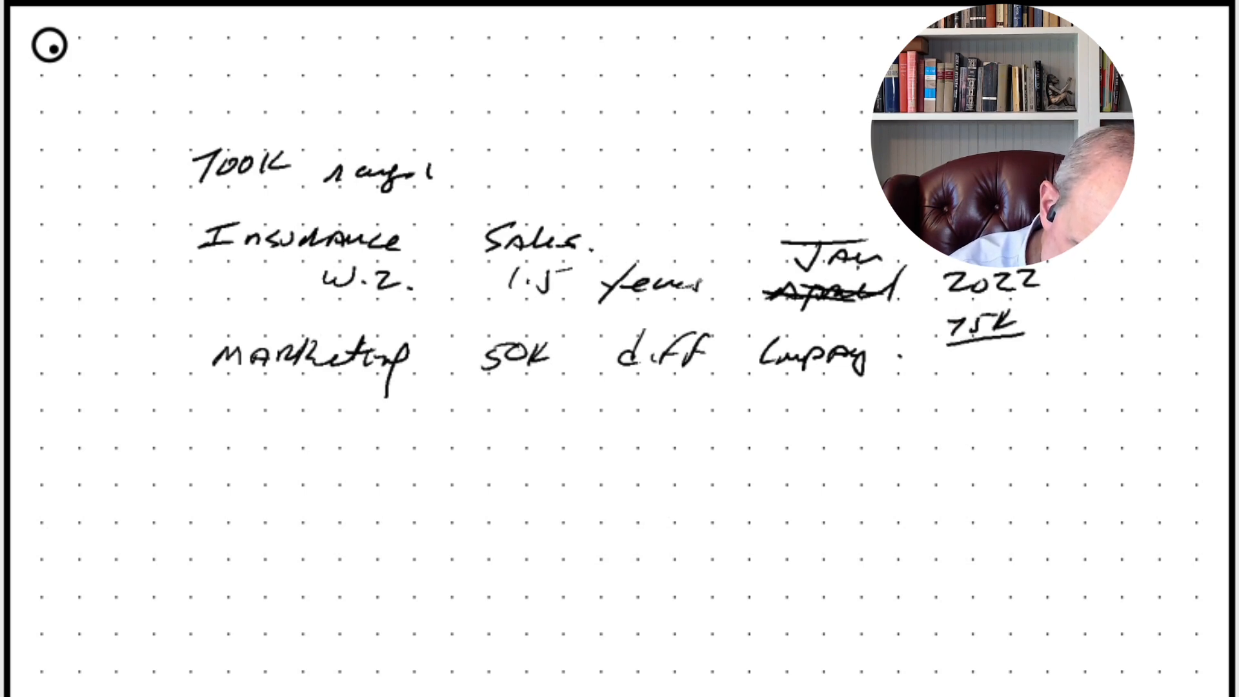
text(2023)
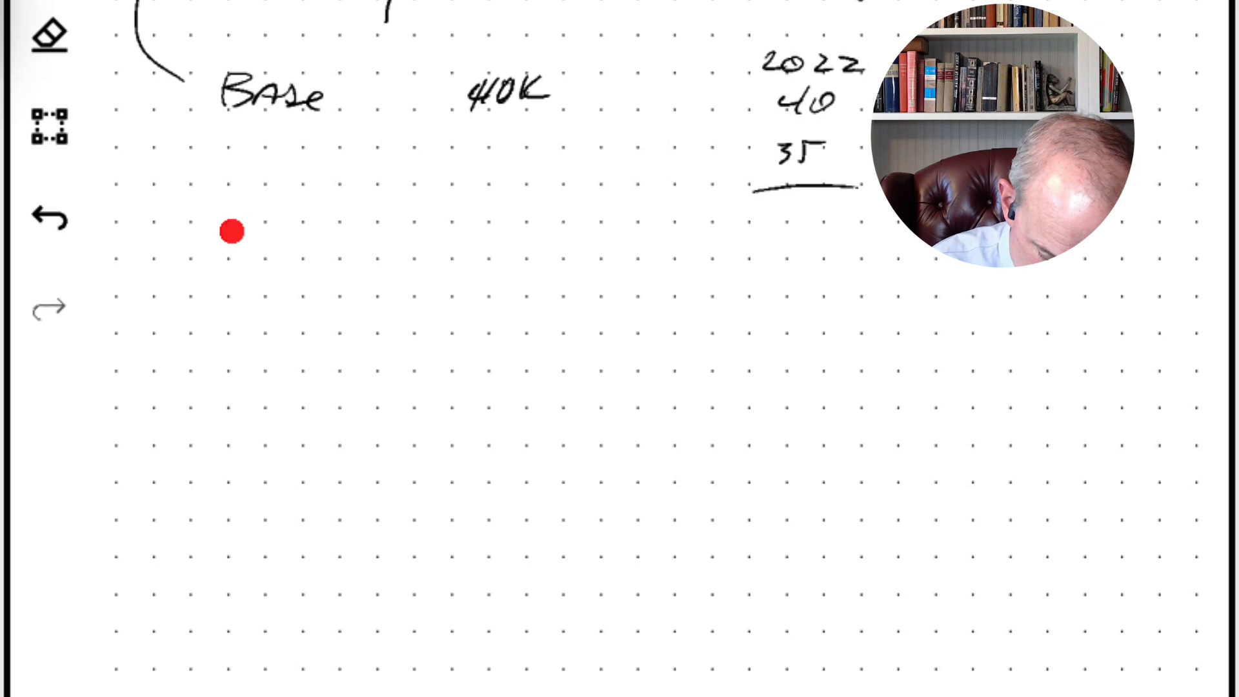
Handwrite the word 'Down' below the Base 40K line to start the down payment note.
text(Down)
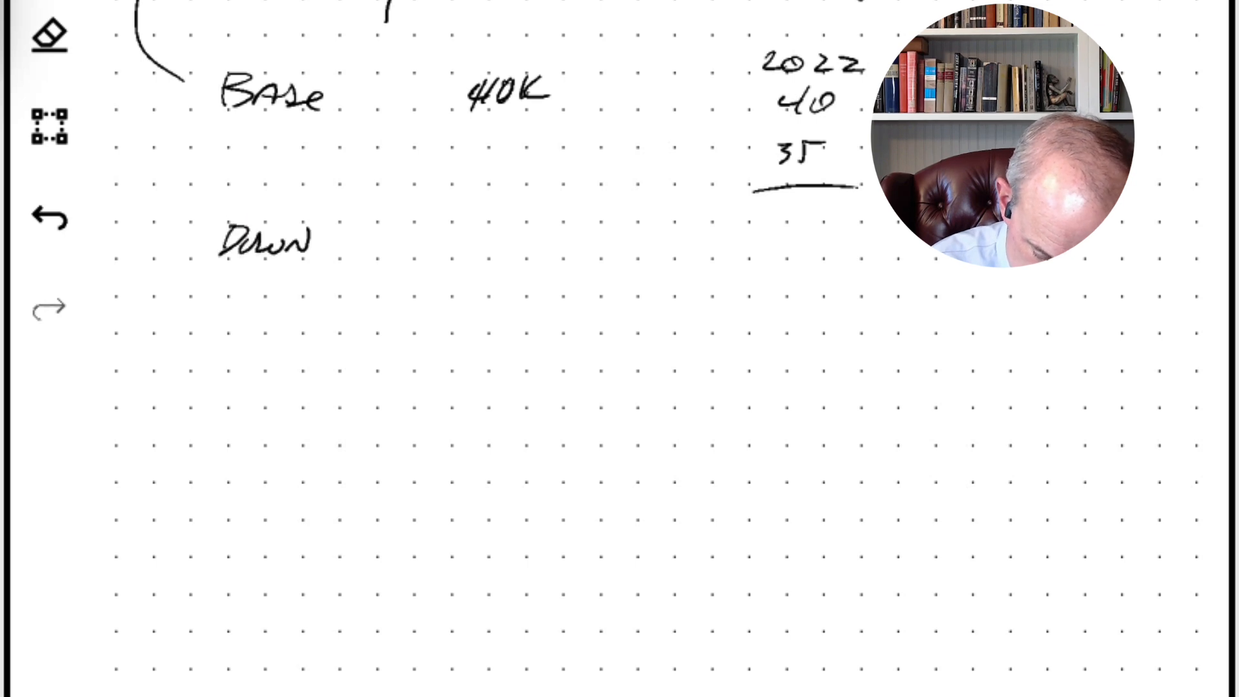